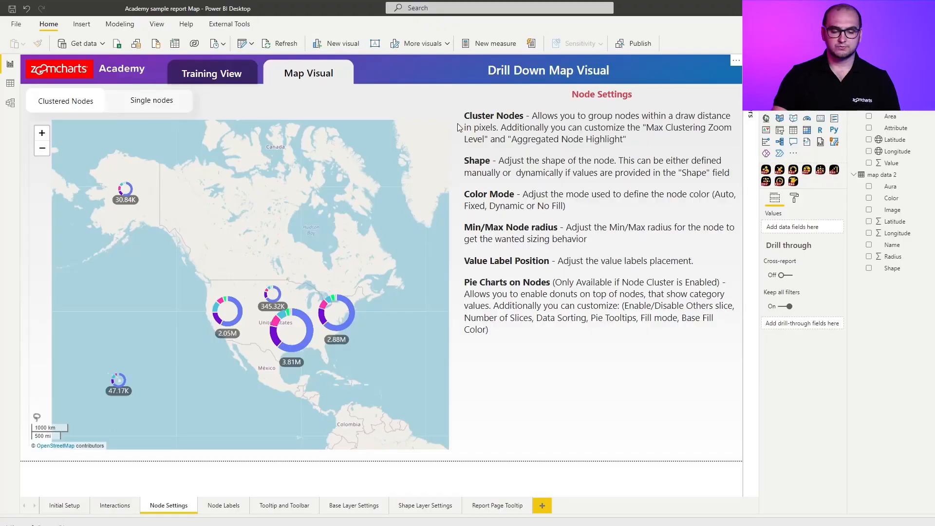
Step: Switch to the training view and add an empty Drill Down Map PRO visual to the page
left_click(212, 73)
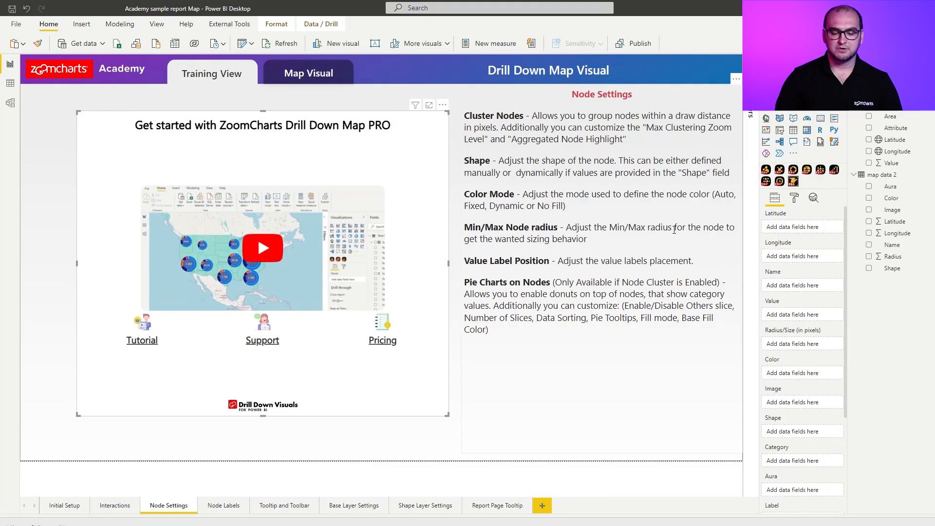
left_click(794, 197)
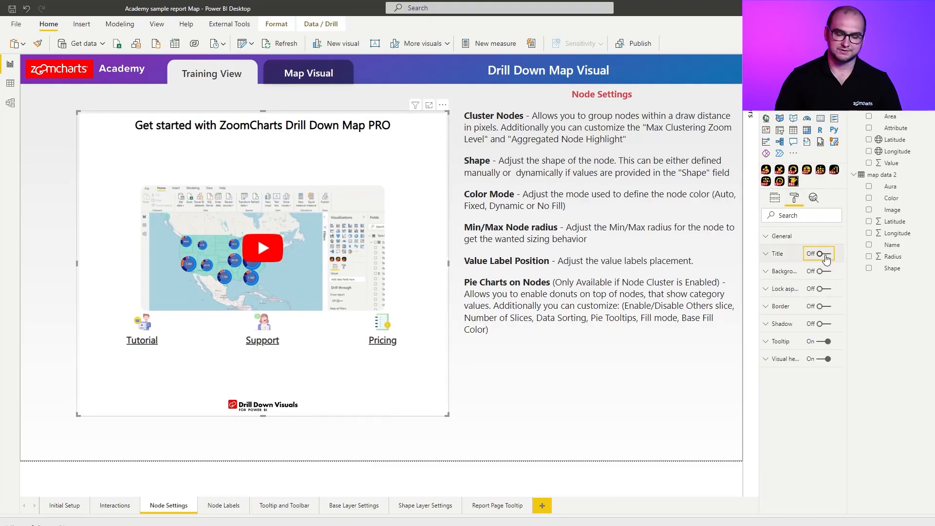
Step: Assign Latitude, Longitude, Value and Attribute fields so clustered nodes appear across North America
left_click(776, 198)
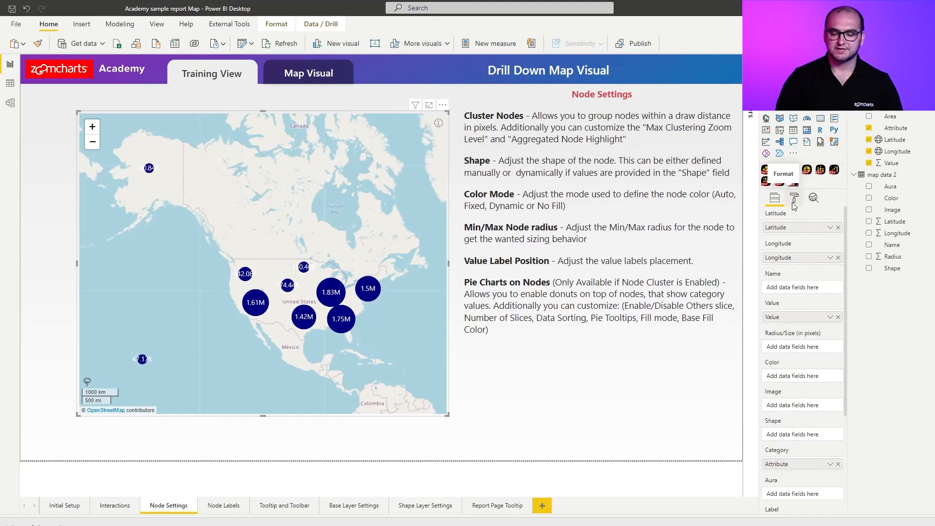
Step: Switch Cluster Nodes off in Node Settings so each location shows as its own node
left_click(793, 197)
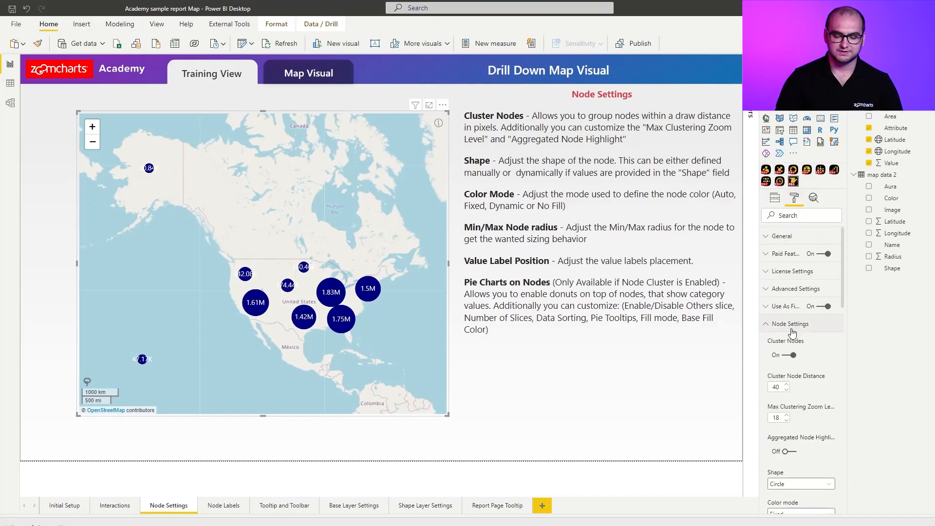
scroll("down", 3)
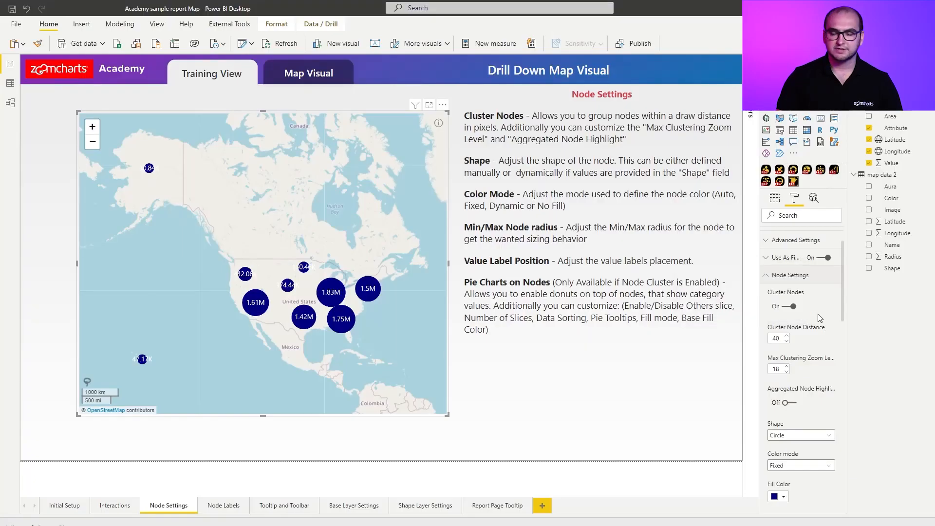
left_click(786, 306)
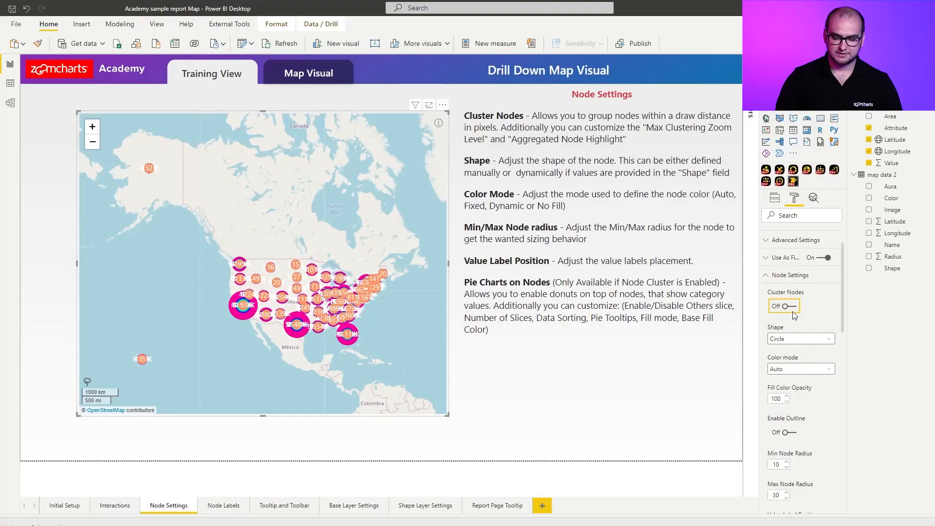
Step: Turn Cluster Nodes back on with a Cluster Node Distance of 80
left_click(782, 306)
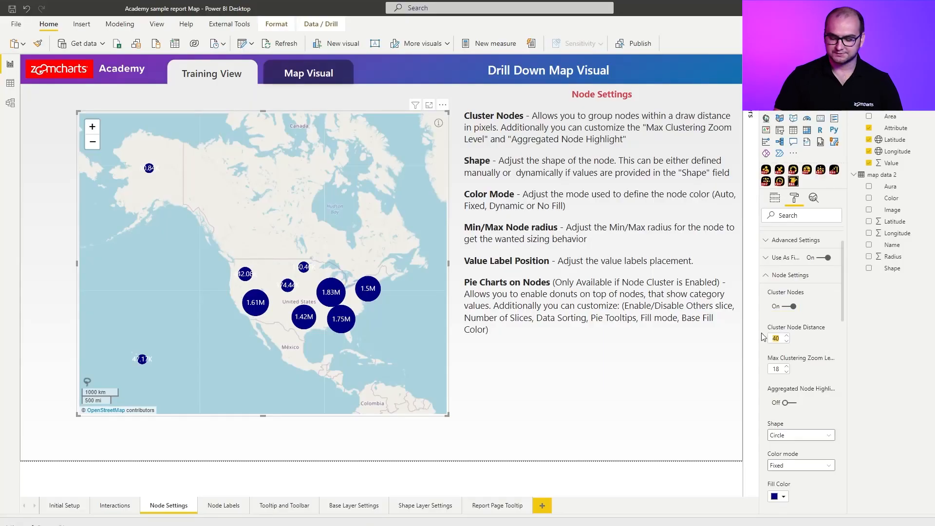
type("80")
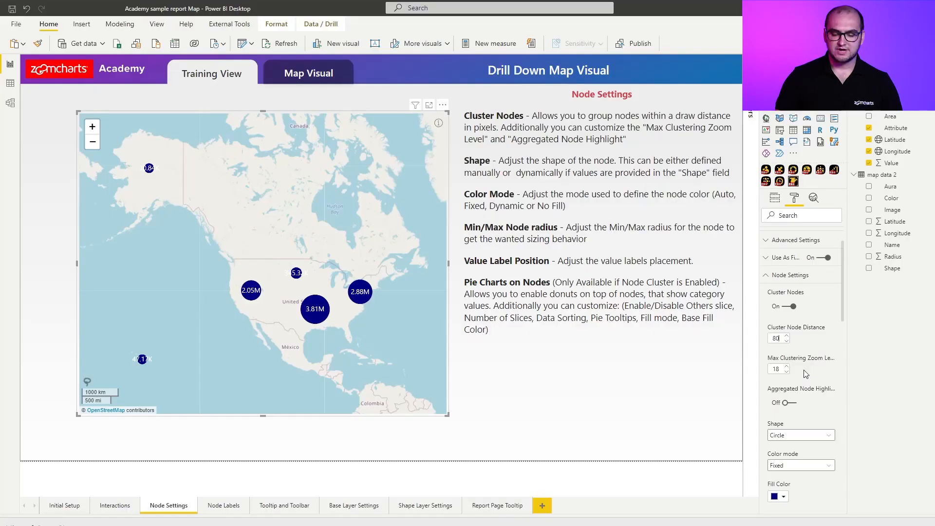
Step: Toggle Aggregated Node Highlight on and off, then list the available node shapes
left_click(793, 403)
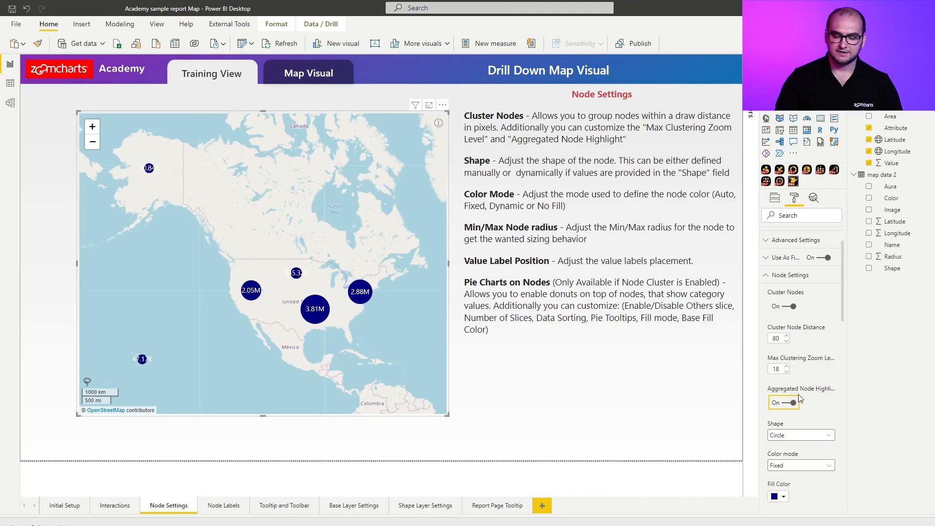
left_click(794, 402)
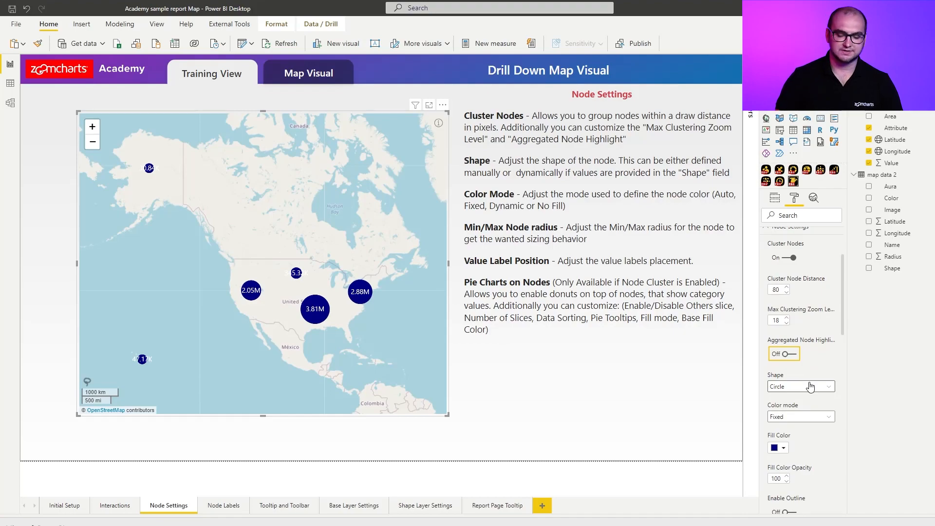
left_click(798, 386)
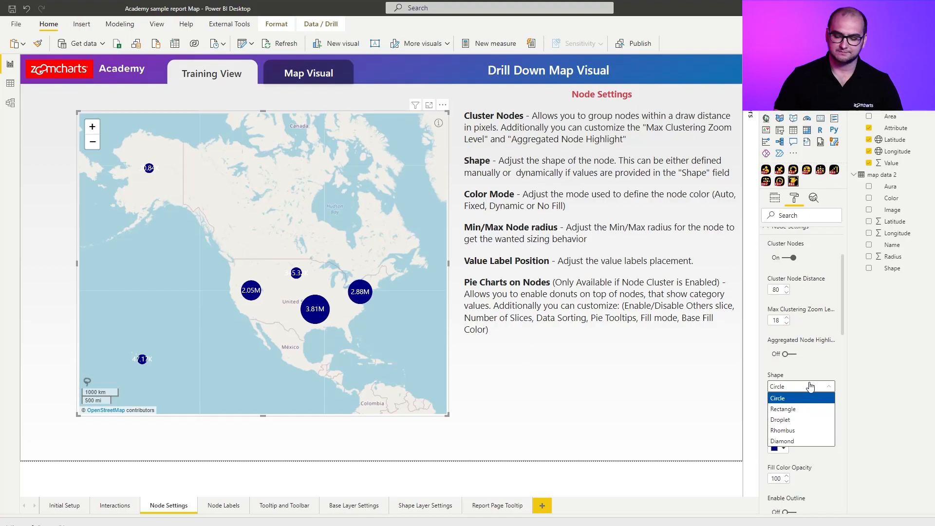
Step: Keep Circle nodes, try No Fill with outlines enabled, then restore the Fixed dark blue fill
left_click(777, 397)
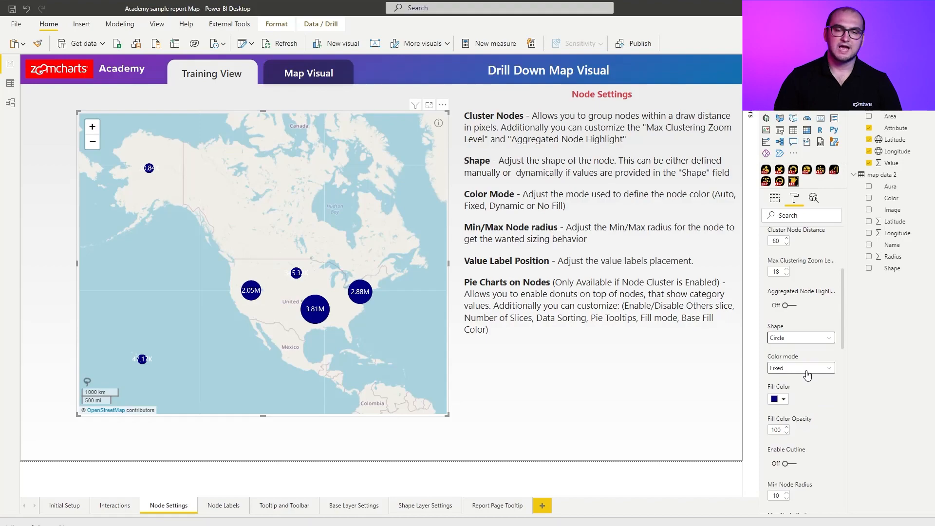
left_click(801, 368)
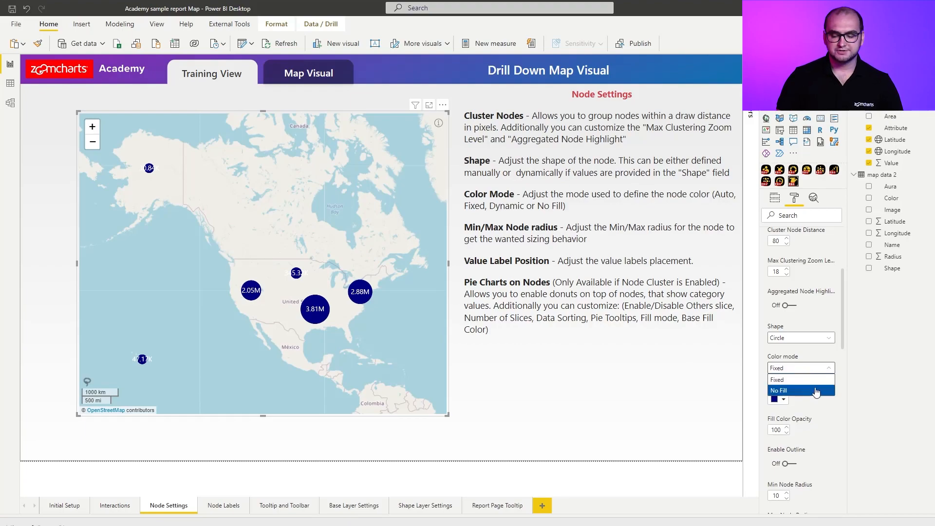
left_click(779, 390)
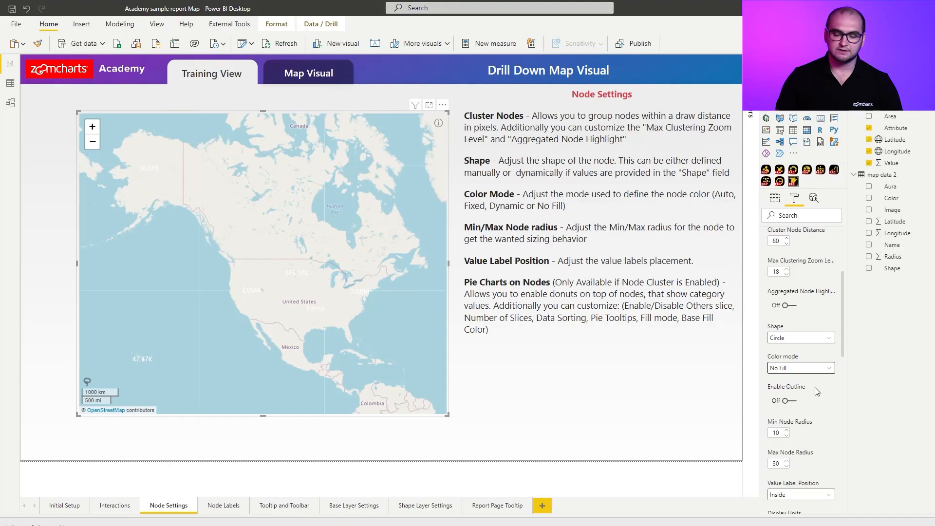
left_click(784, 401)
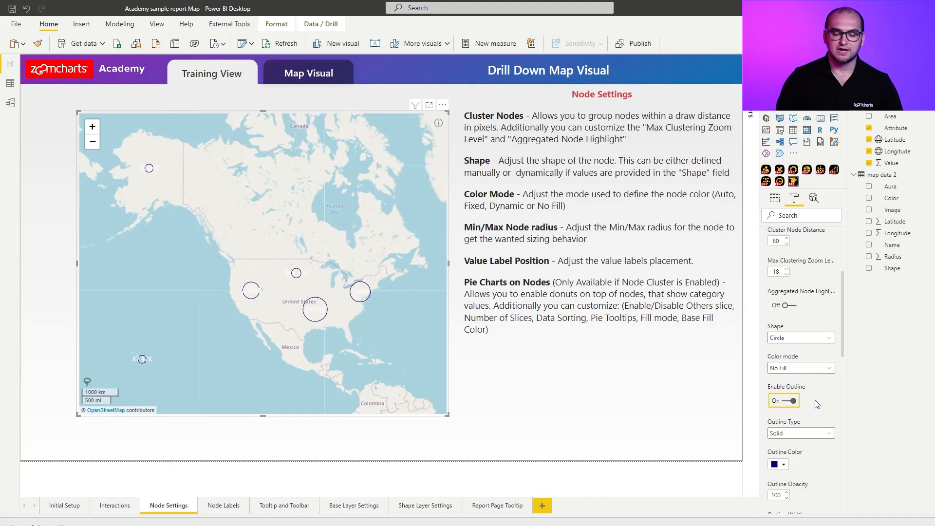
left_click(798, 368)
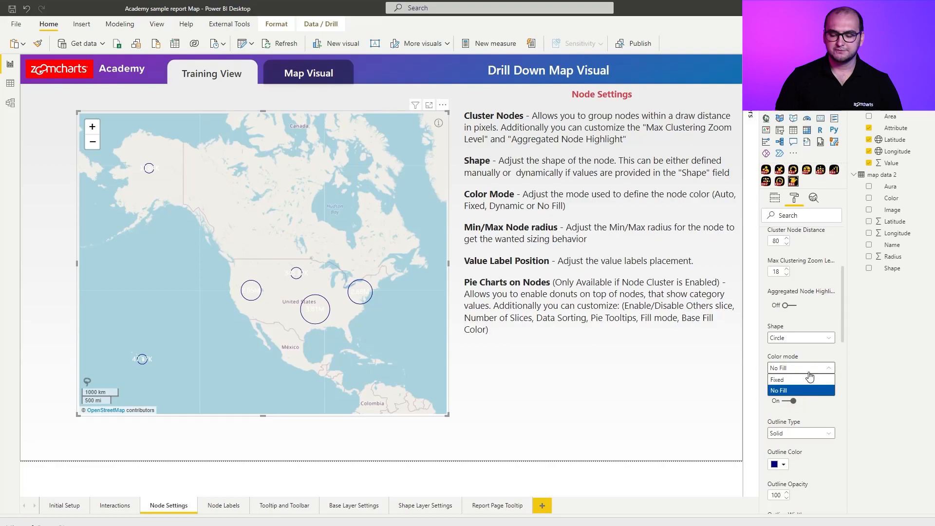
left_click(776, 378)
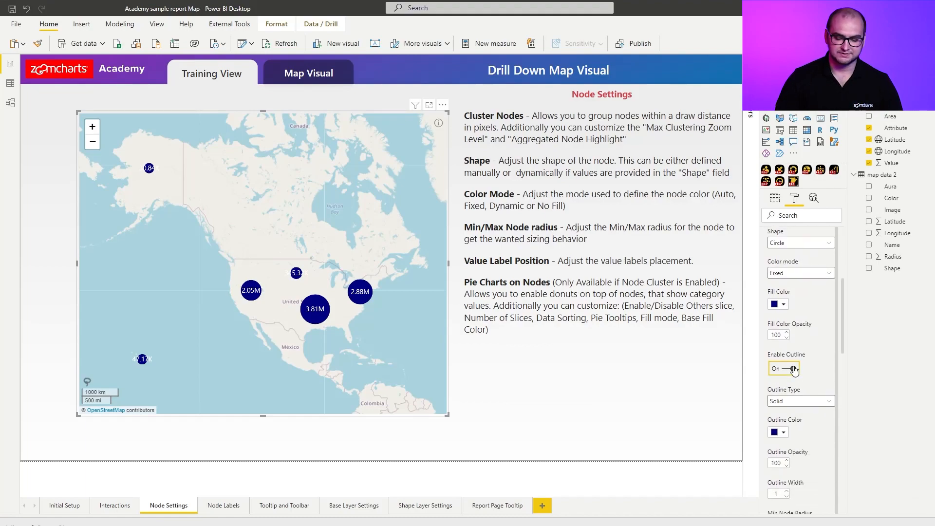
Step: Turn Enable Outline off and set the node radius range to minimum 10, maximum 30
left_click(785, 368)
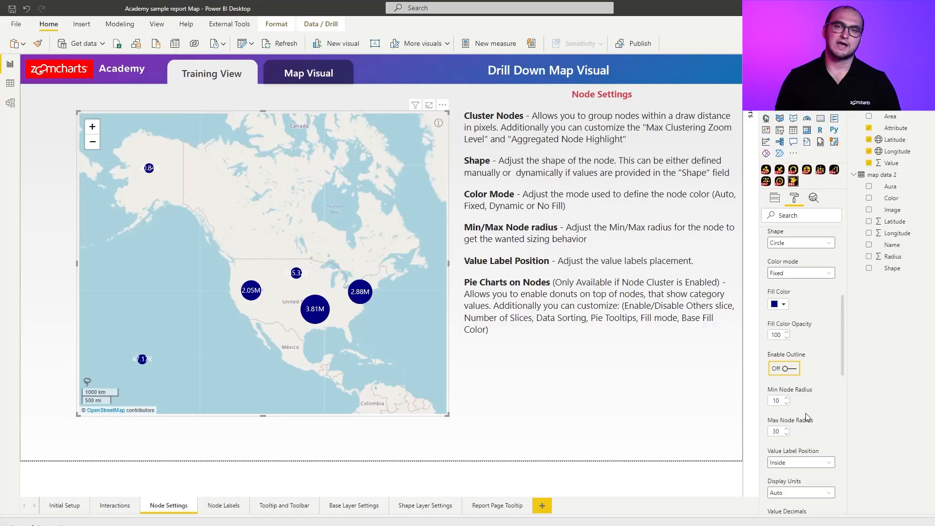
left_click(778, 400)
type("30")
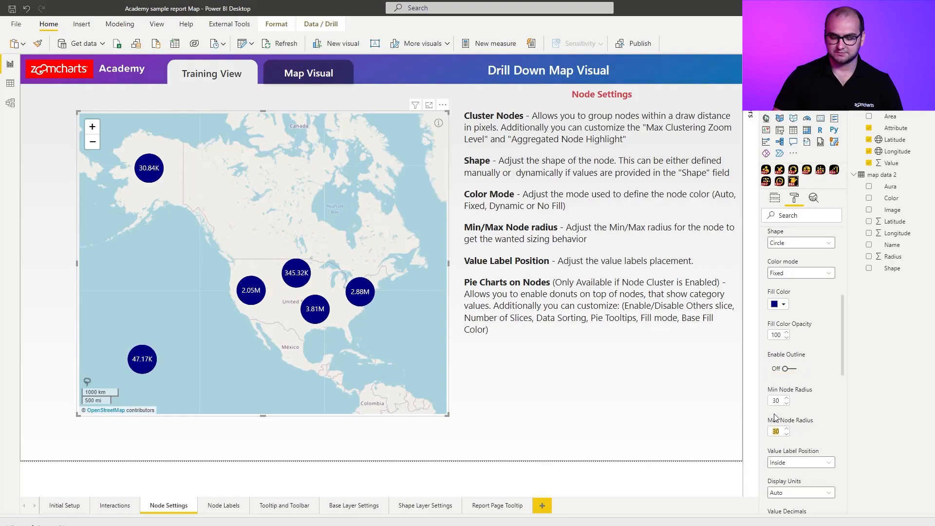
type("10")
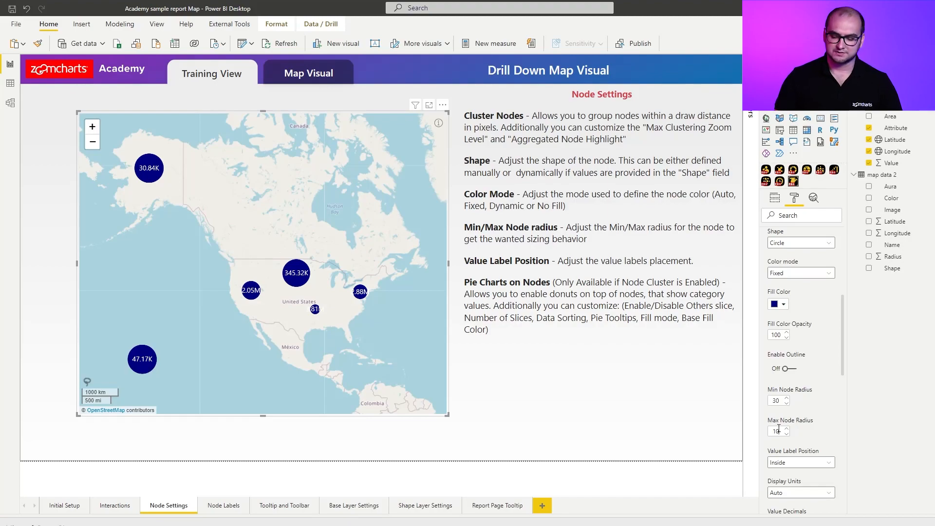
type("30")
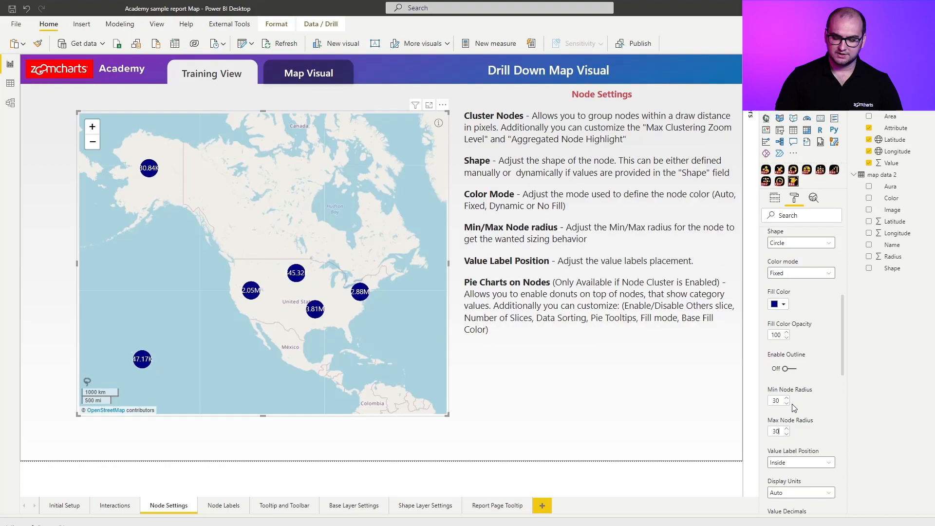
type("10")
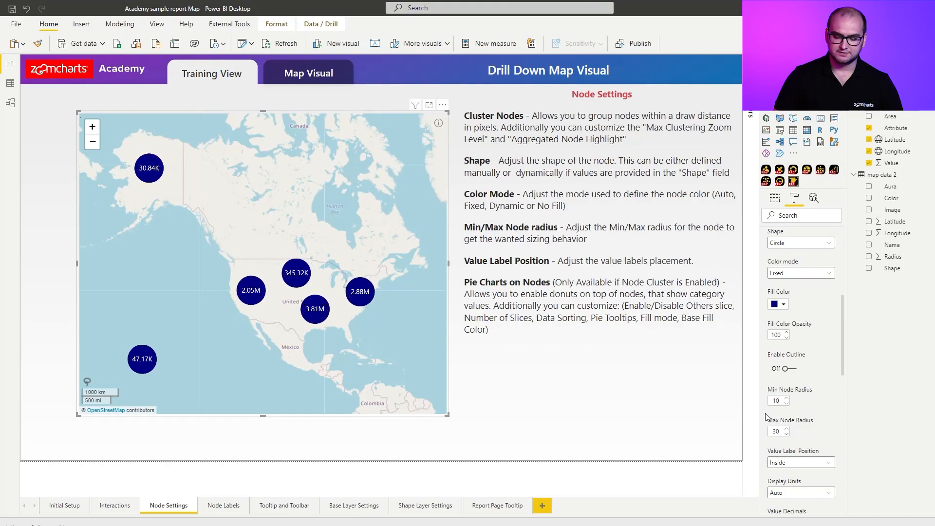
Step: Change node Right Click to Power BI Context Menu and test it on a map node
scroll("down", 3)
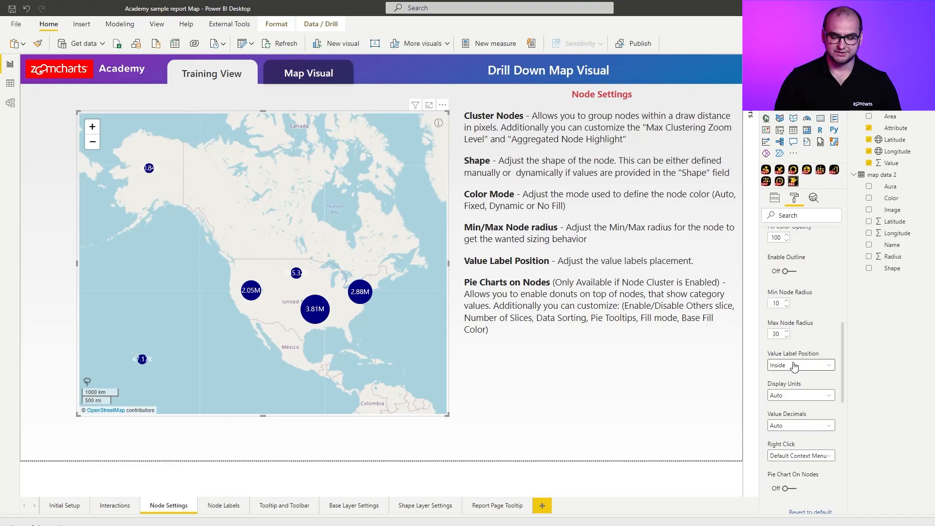
scroll("down", 3)
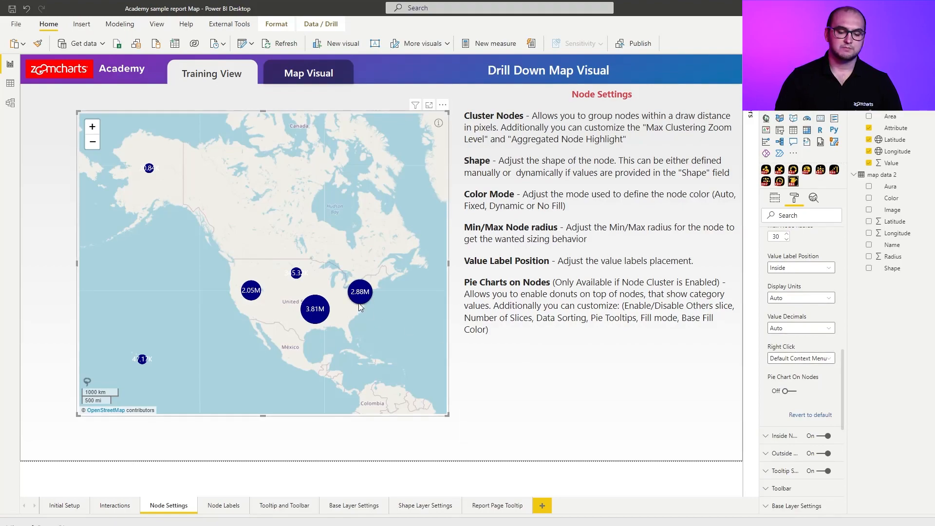
left_click(360, 291)
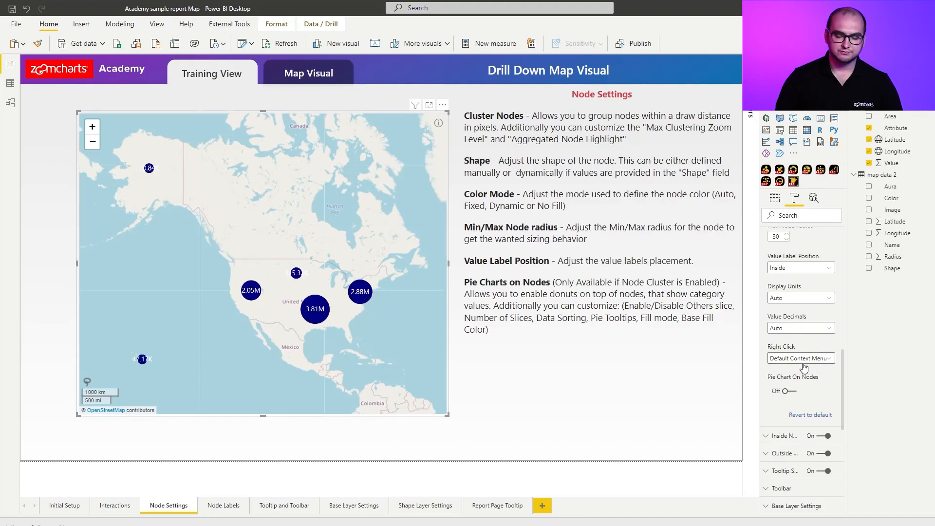
left_click(800, 357)
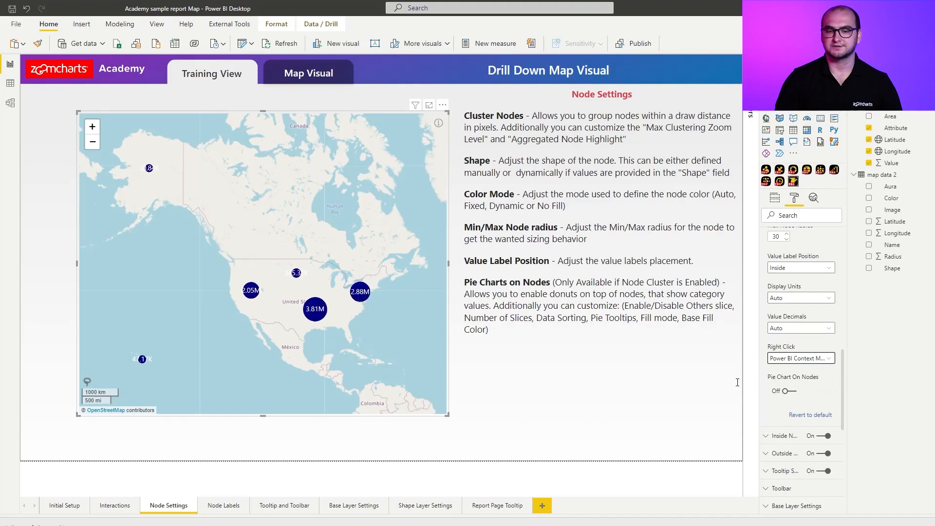
right_click(360, 292)
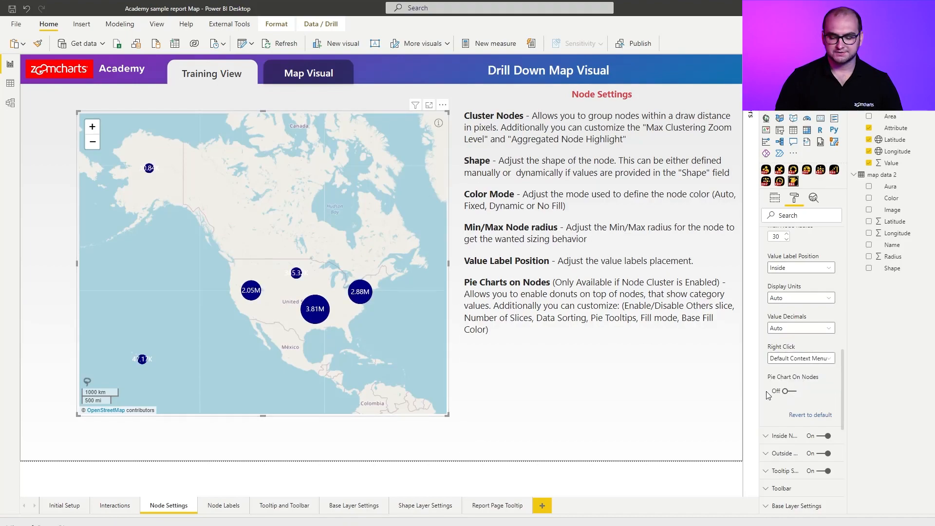
Step: Enable Pie Chart On Nodes and check the Attribute field in the Category well
left_click(783, 391)
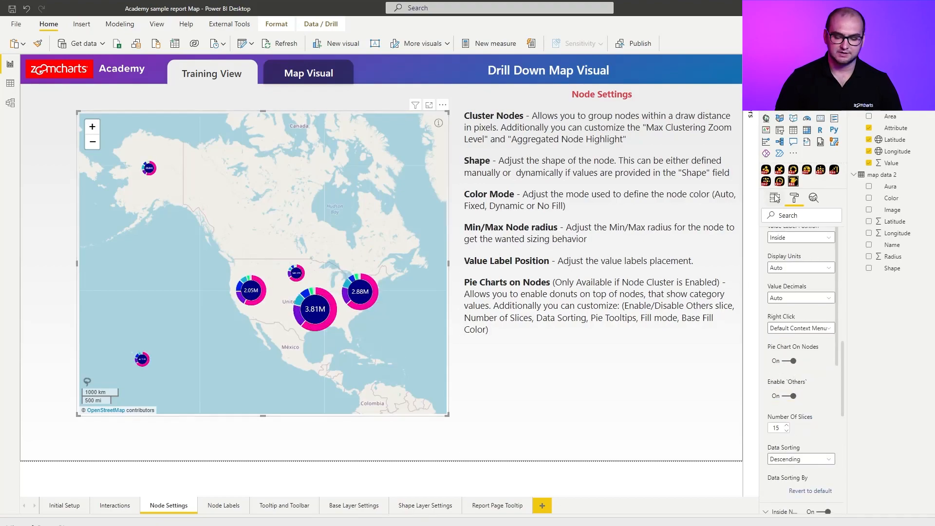
left_click(774, 198)
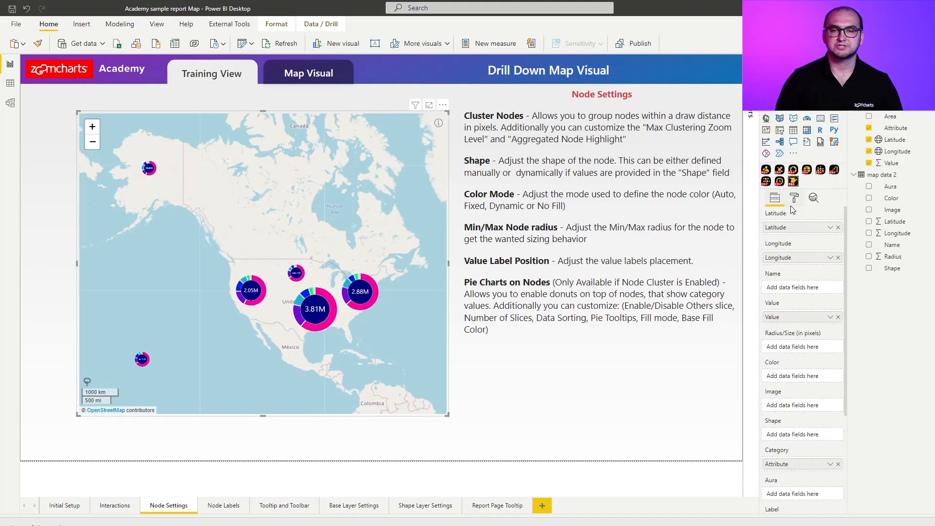
Step: Show the Pie Chart On Nodes options: Others enabled, 15 slices, descending by value, custom tooltips
left_click(795, 198)
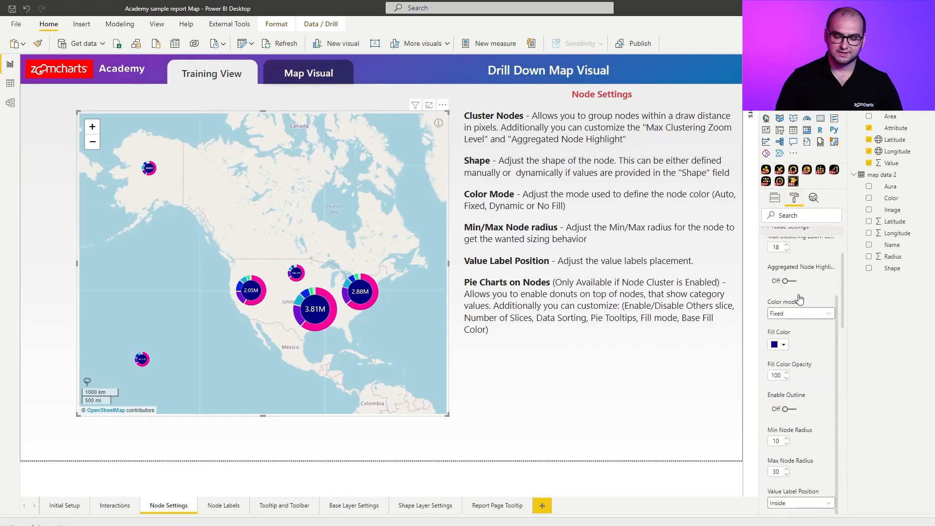
scroll("down", 3)
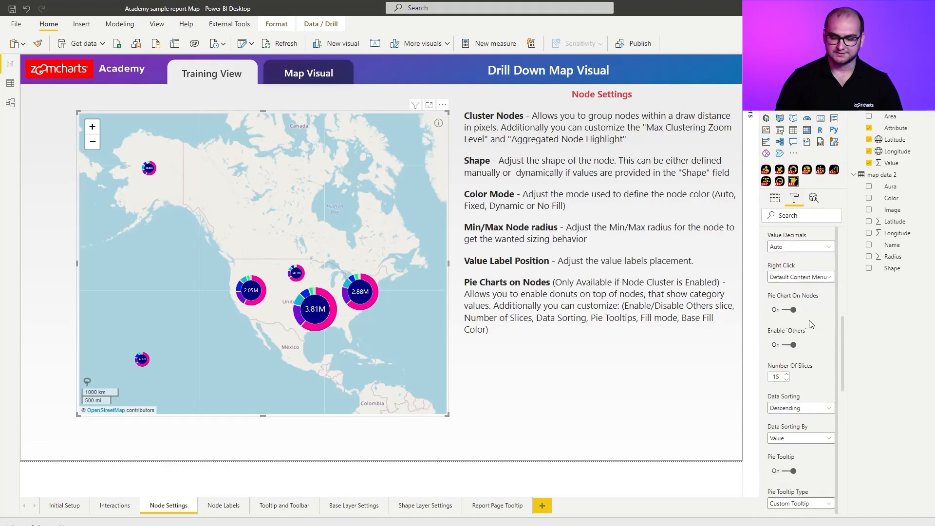
scroll("down", 3)
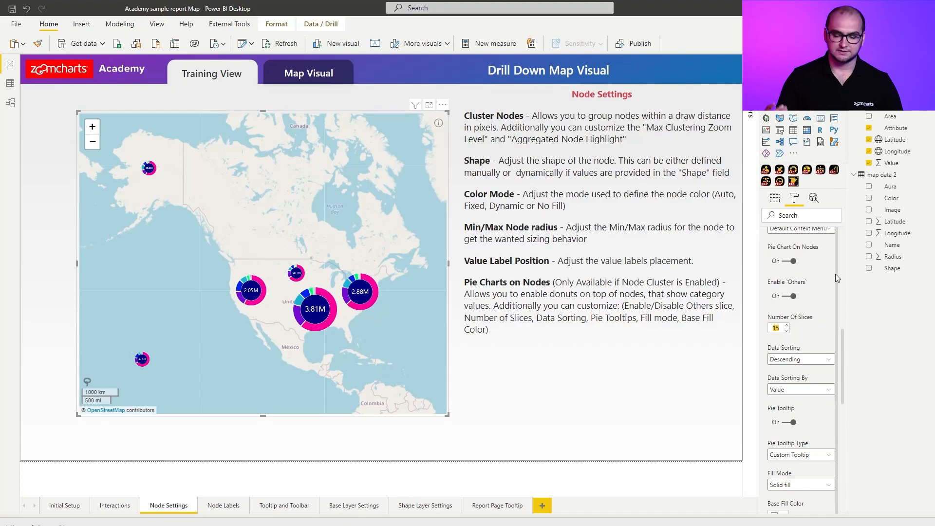
type("30")
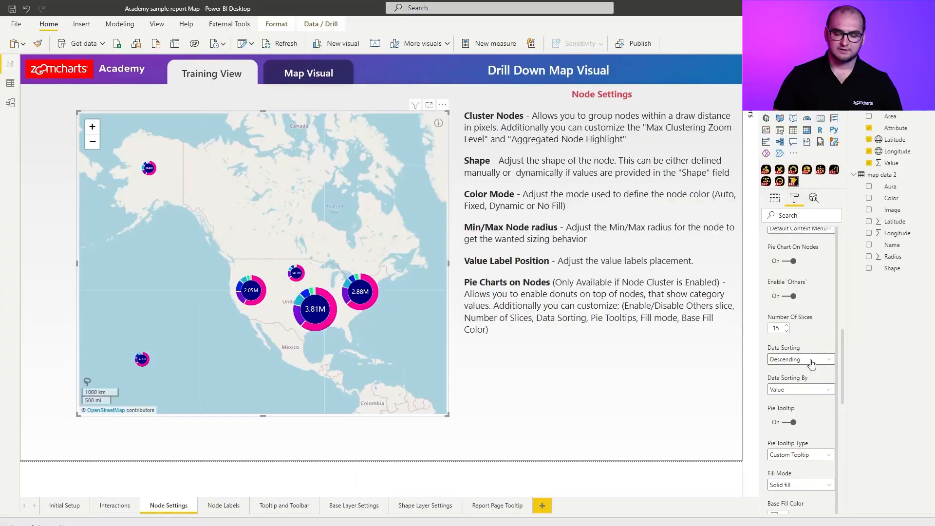
scroll("down", 3)
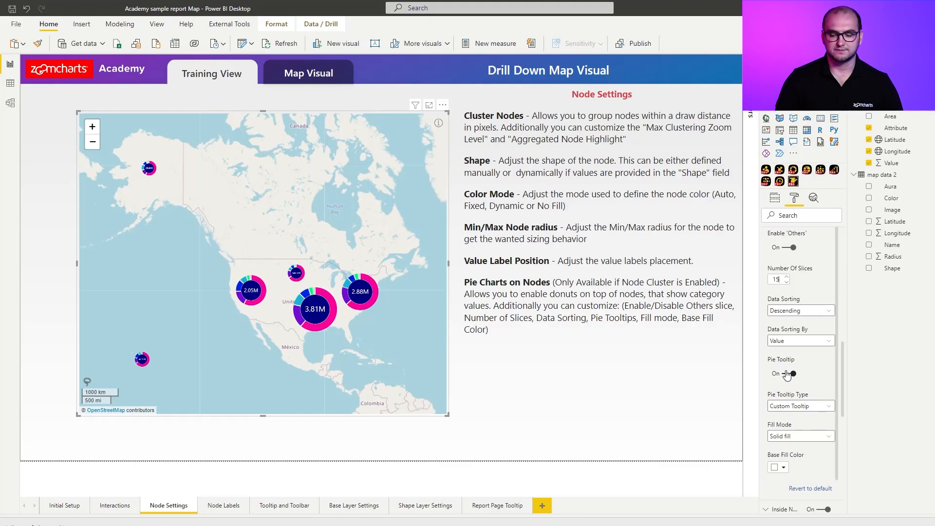
mouse_move(357, 293)
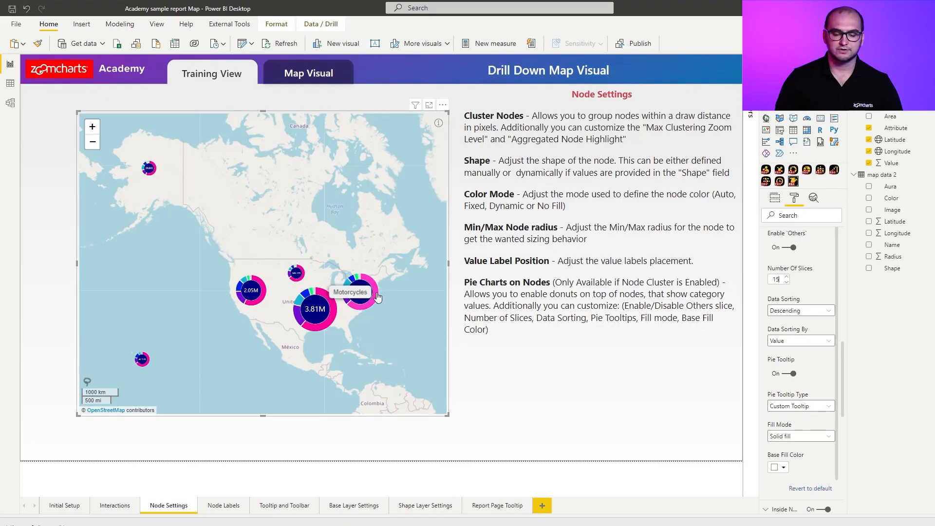
mouse_move(799, 382)
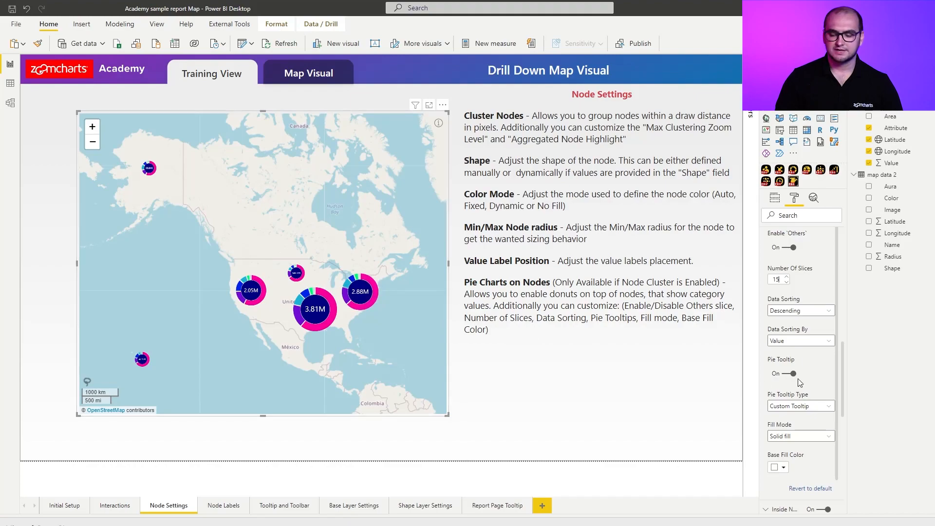
left_click(785, 373)
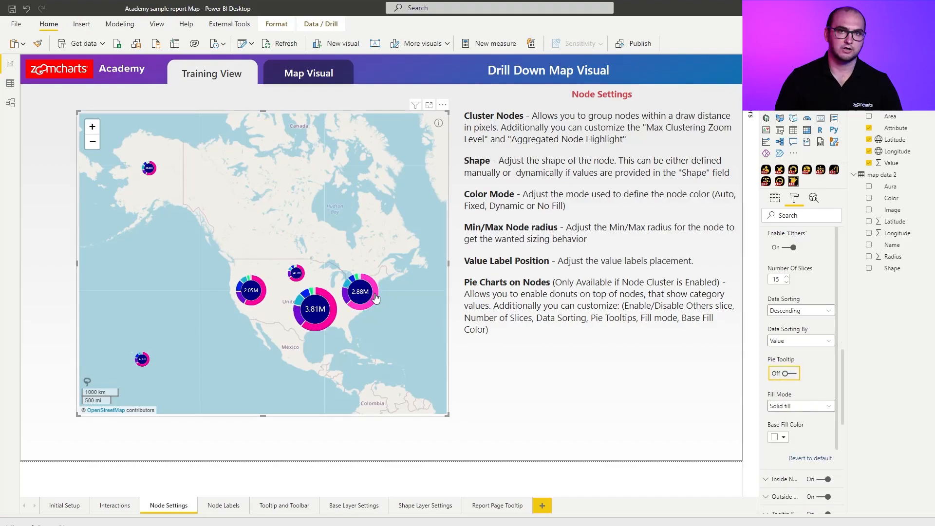
left_click(783, 373)
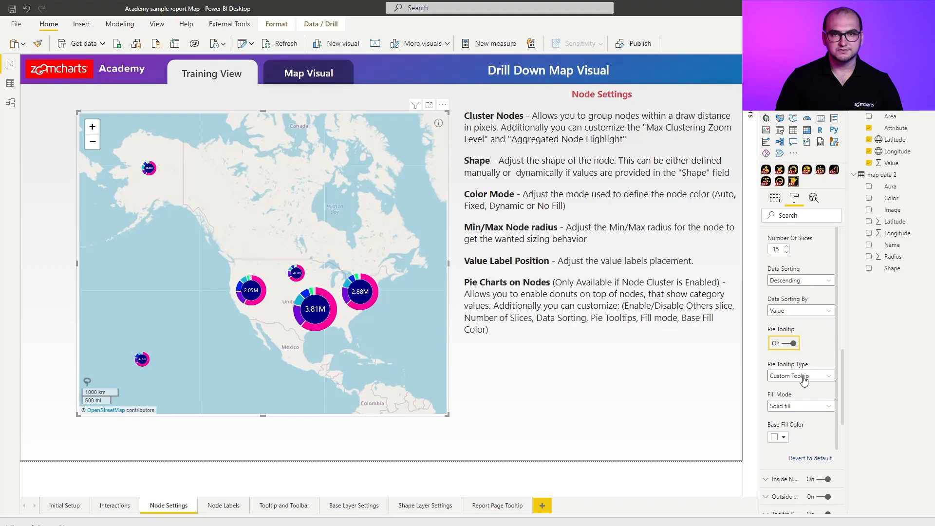
left_click(801, 375)
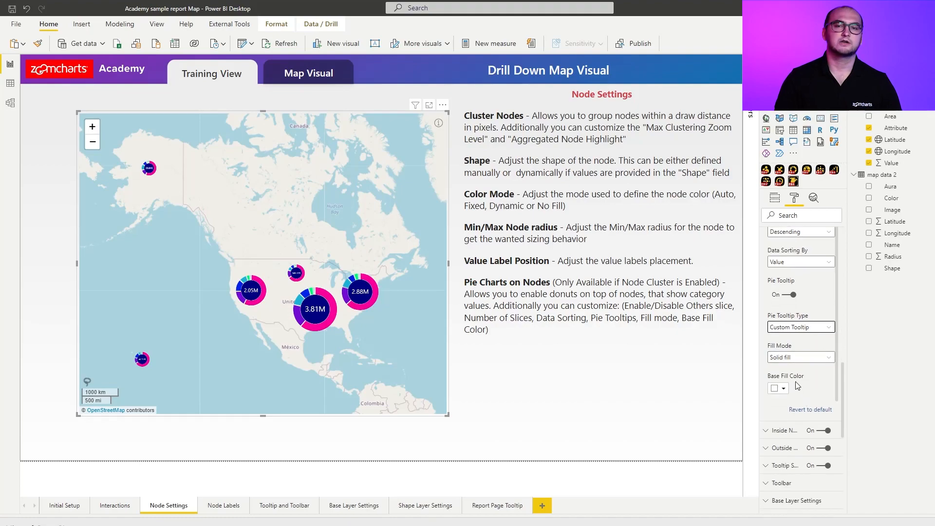
mouse_move(798, 387)
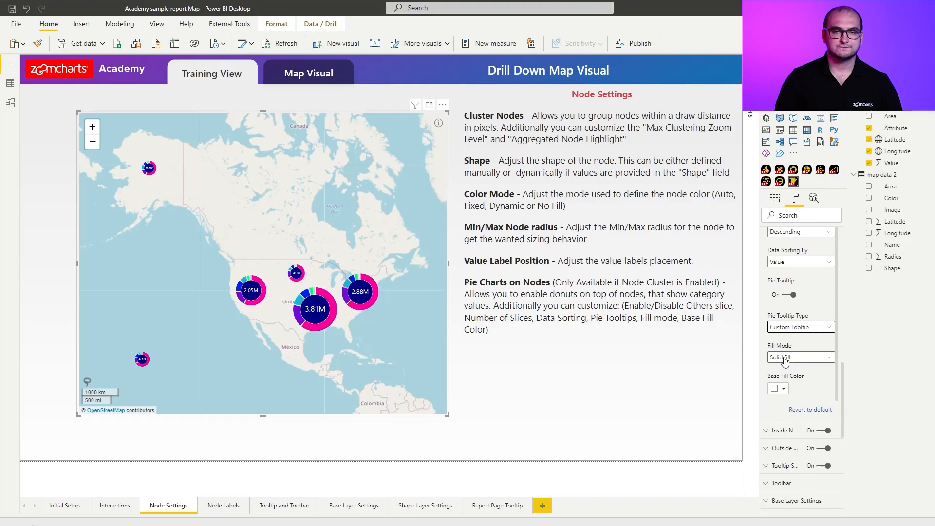
left_click(799, 356)
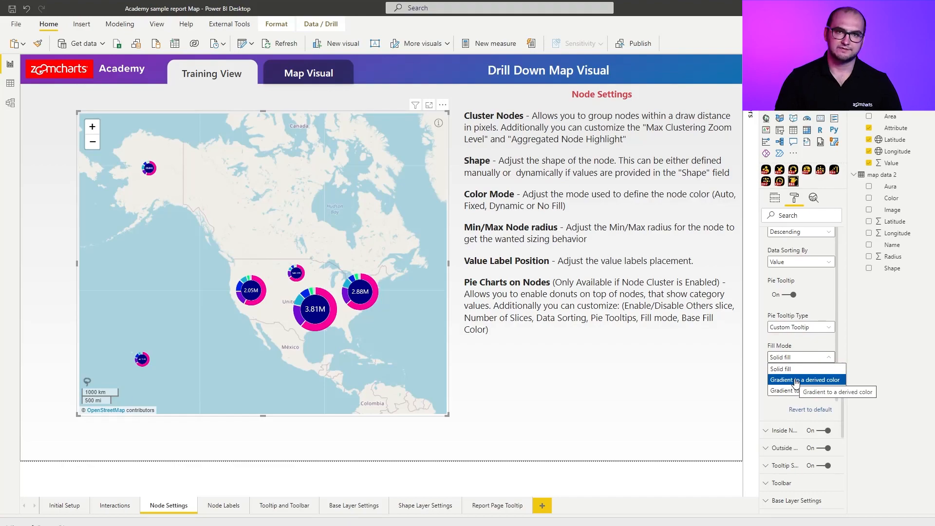
mouse_move(799, 389)
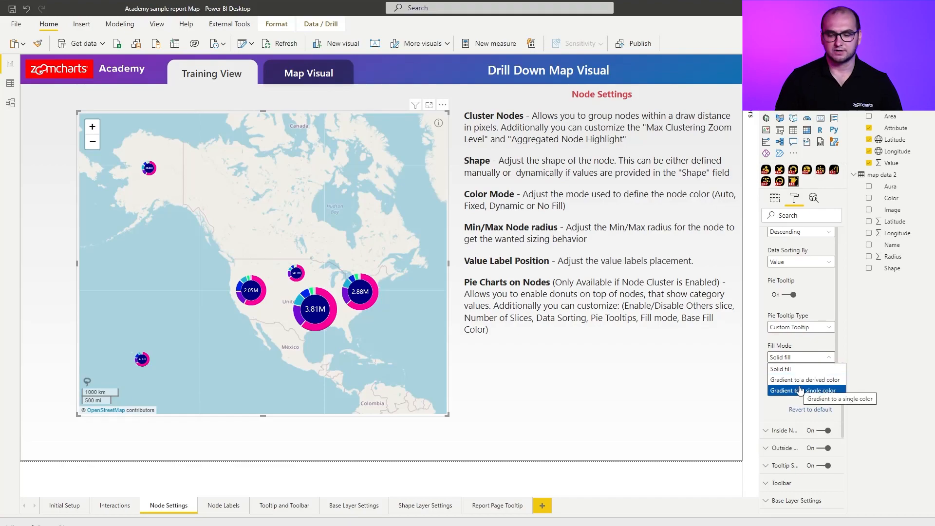
left_click(805, 378)
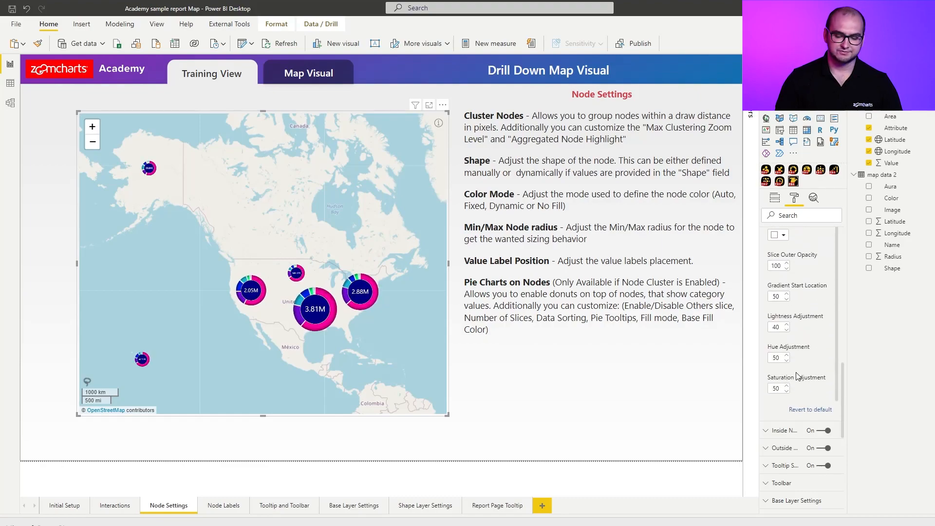
left_click(798, 301)
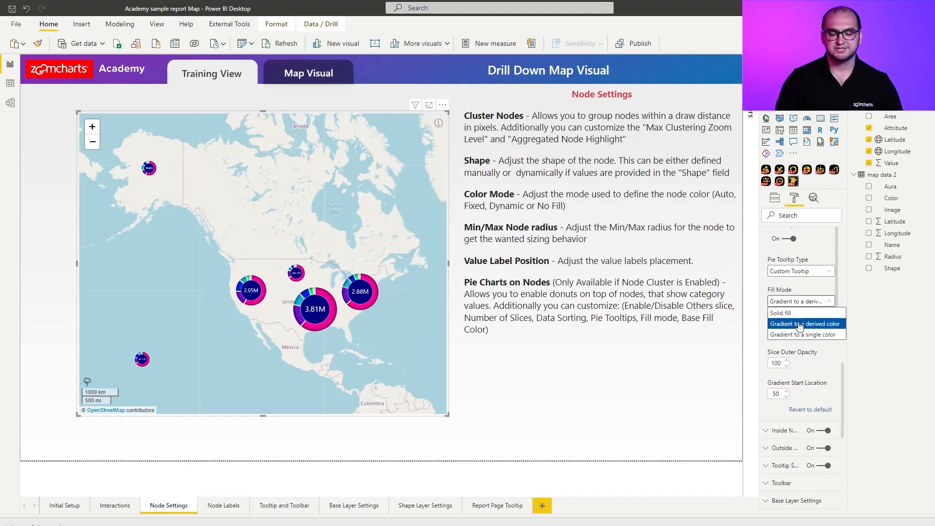
left_click(801, 334)
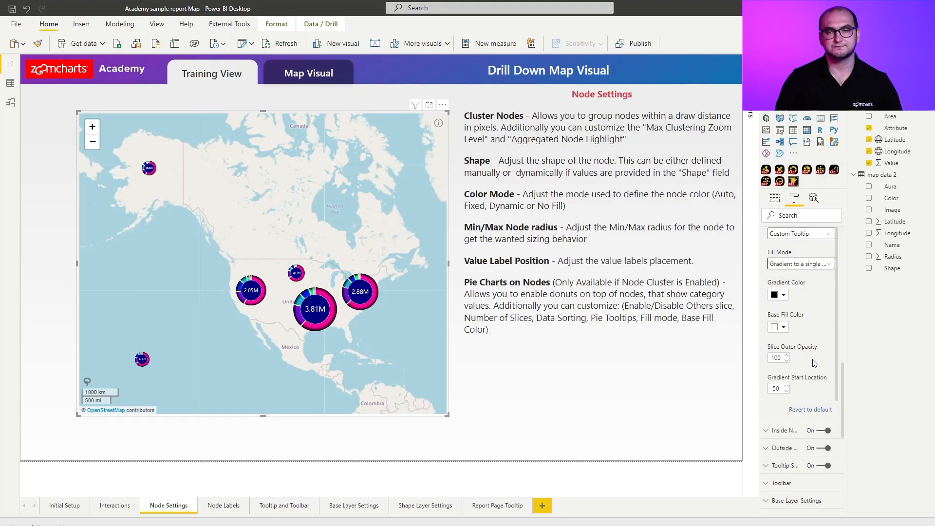
left_click(799, 264)
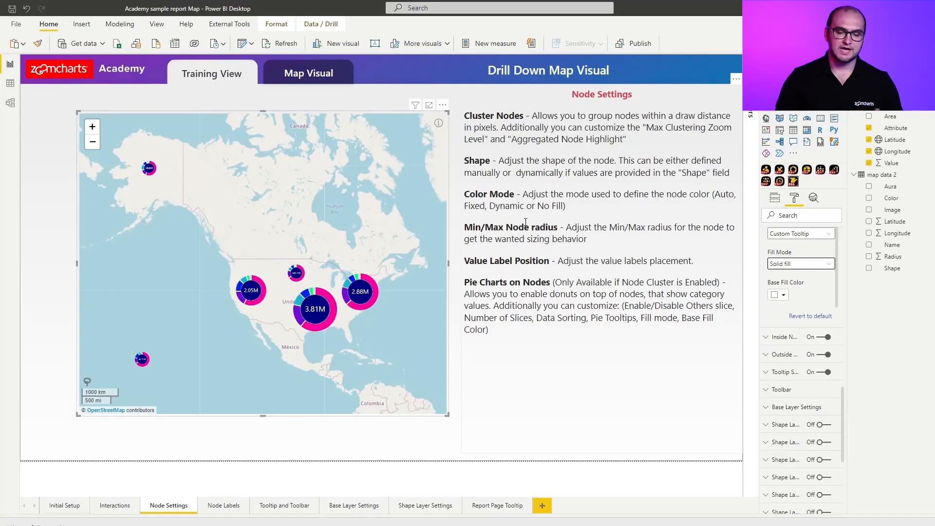
Step: Switch the report to the Map Visual page showing the Single Nodes map
left_click(307, 73)
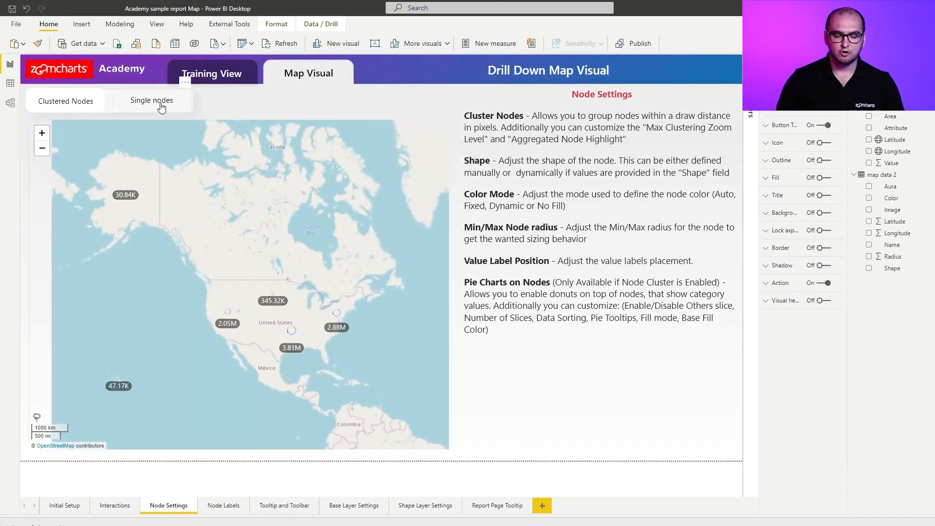
left_click(152, 100)
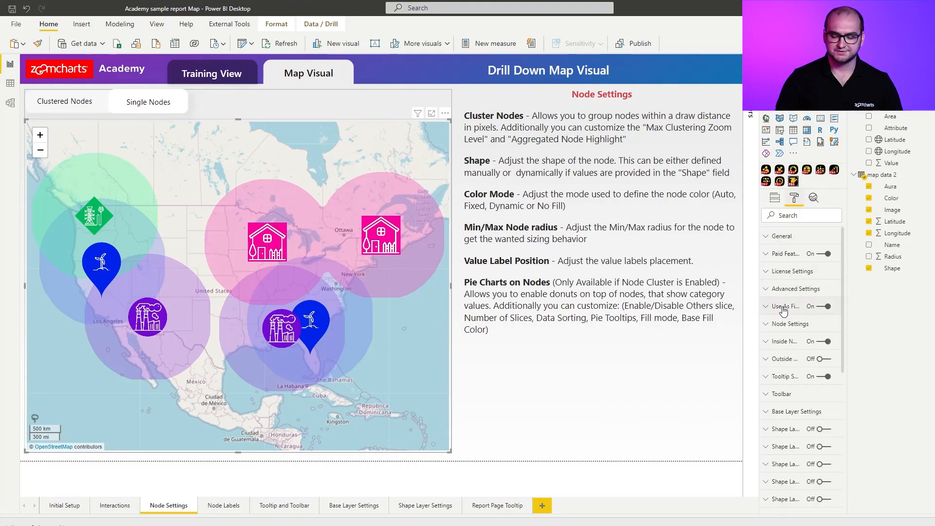
Step: Remove the First Color field from the single-node map so all markers turn dark blue
left_click(790, 324)
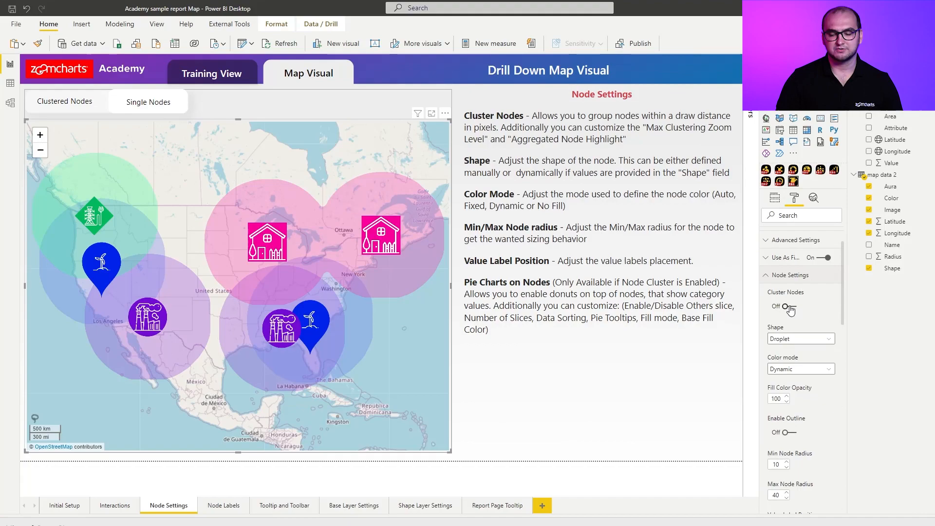
mouse_move(802, 356)
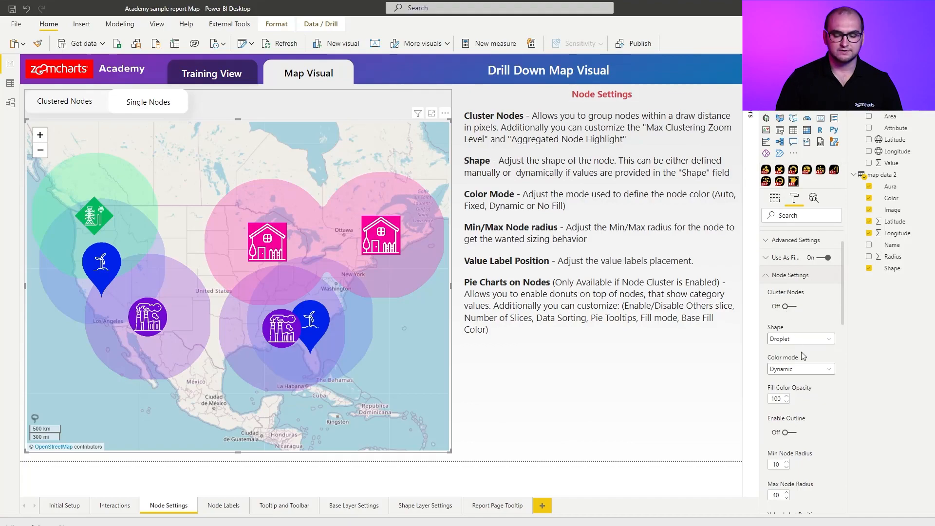
left_click(799, 368)
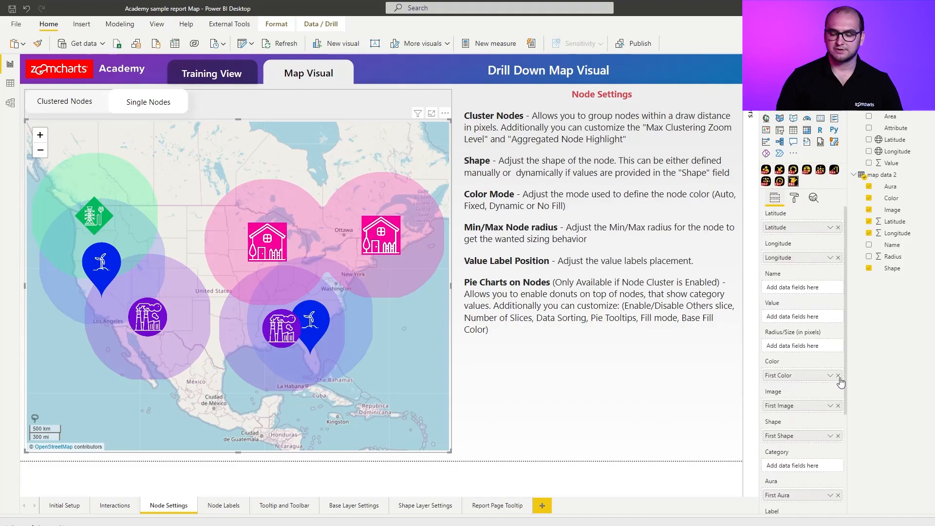
left_click(837, 375)
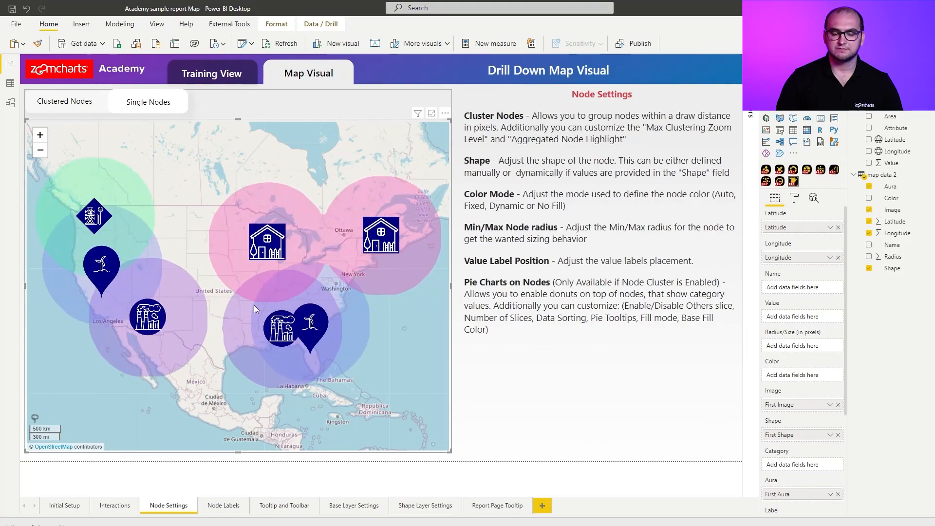